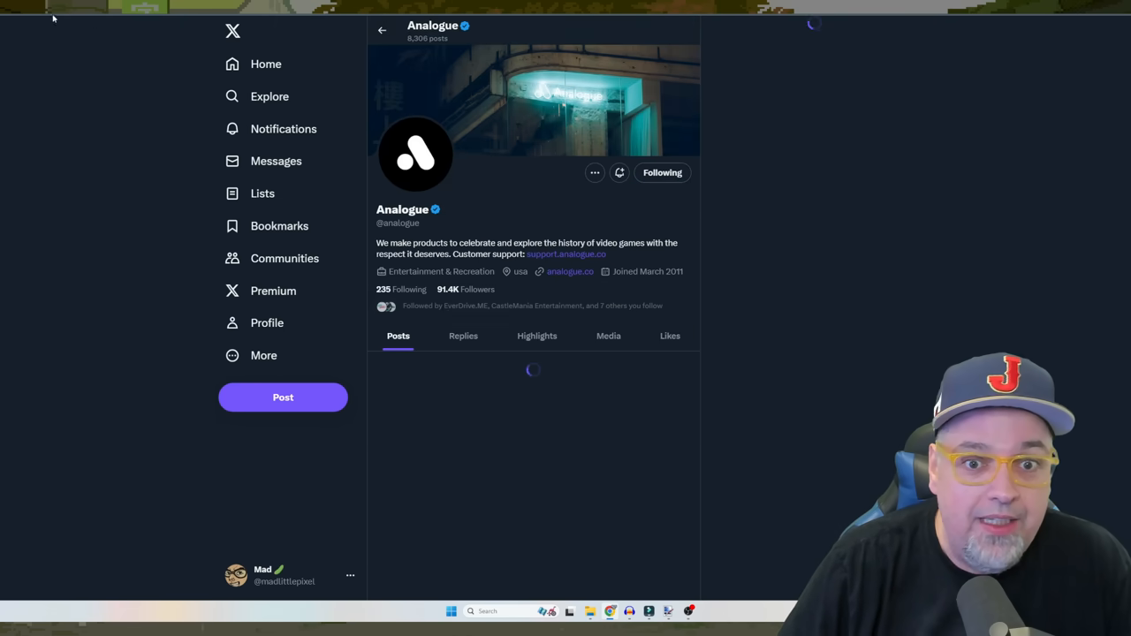
# Open the 'Introducing Analogue 3D' post from the Analogue profile timeline.
pyautogui.scroll(-3)
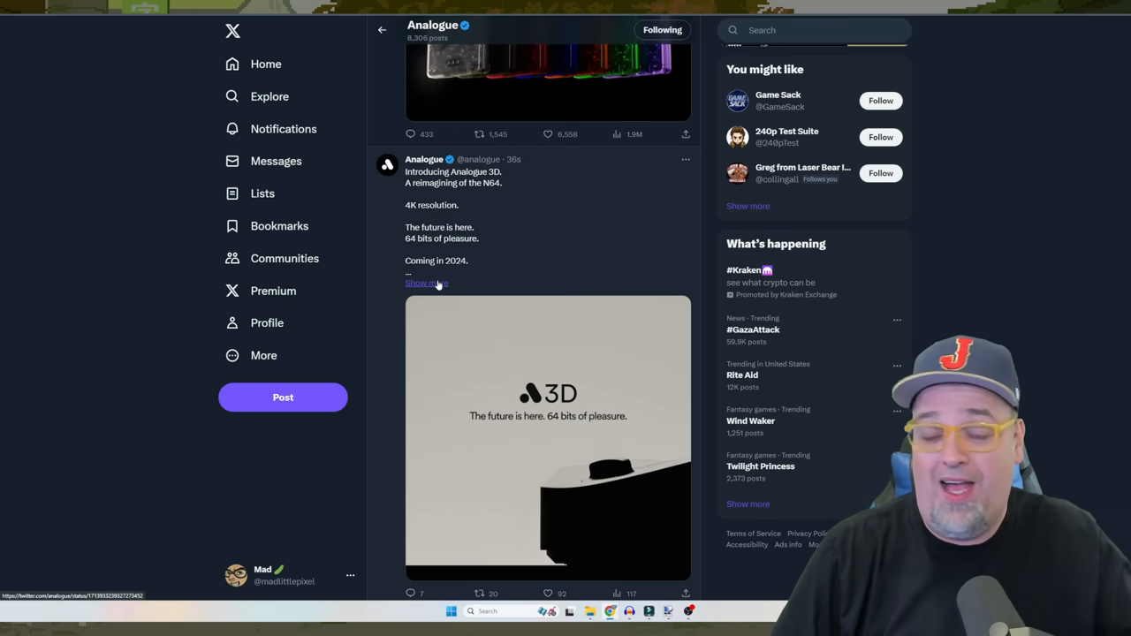
pyautogui.click(428, 282)
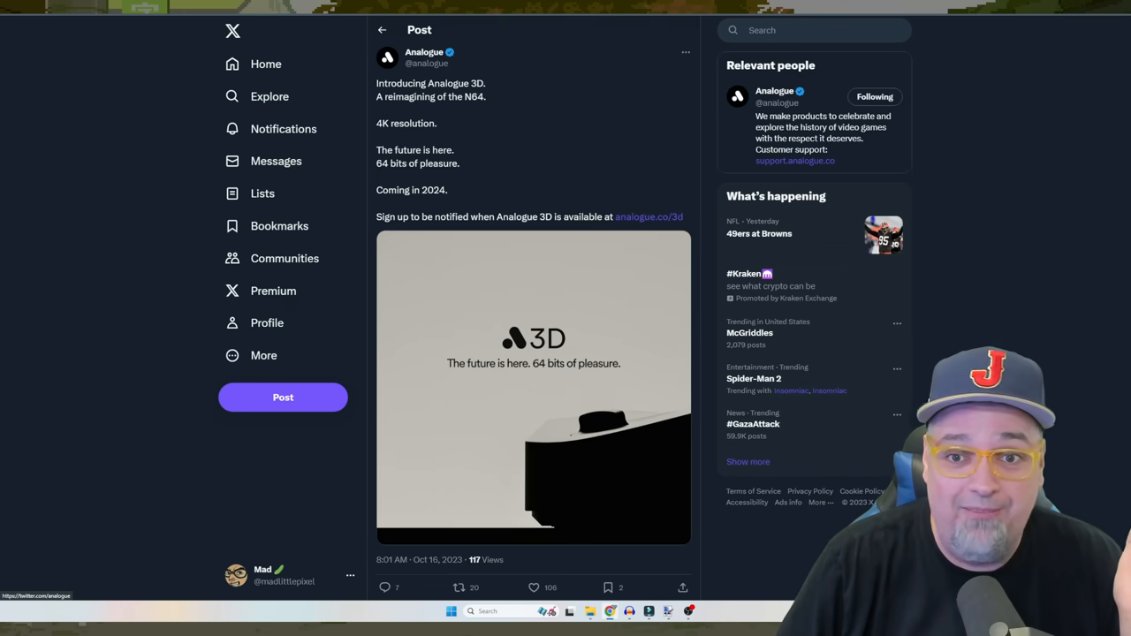
# Follow the analogue.co/3d link to the Analogue 3D product page.
pyautogui.click(650, 215)
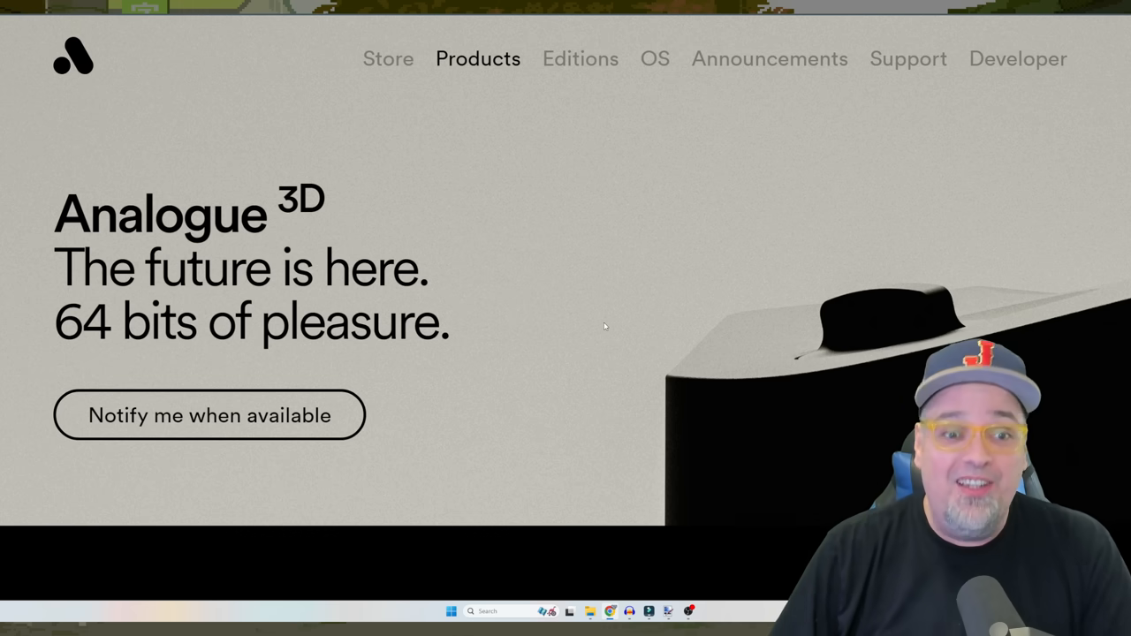
pyautogui.moveTo(611, 325)
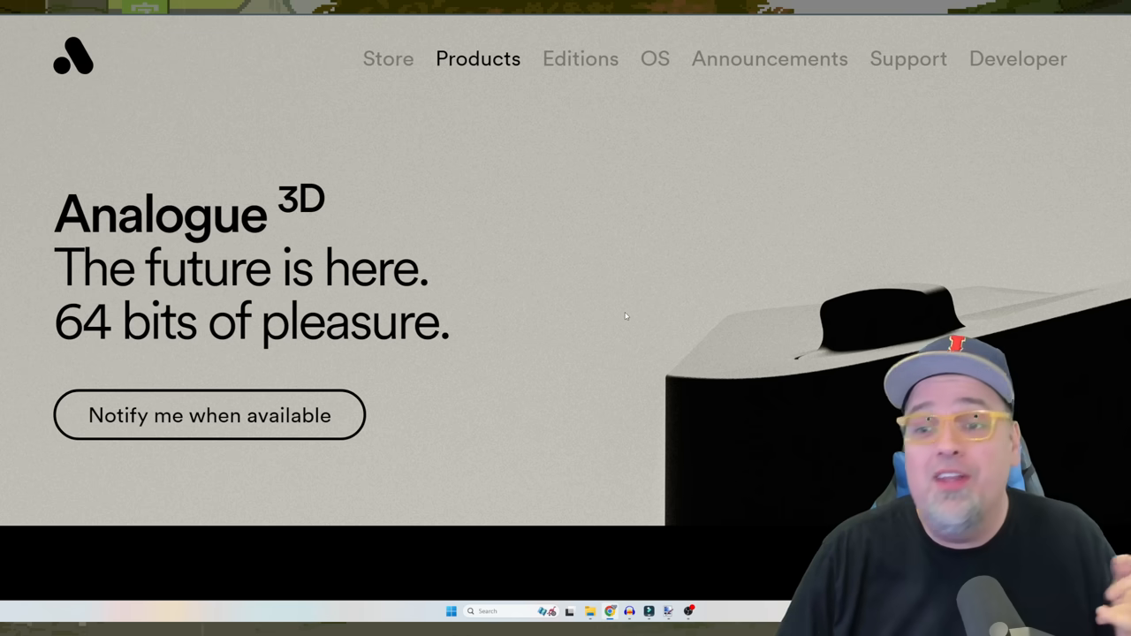
pyautogui.moveTo(633, 311)
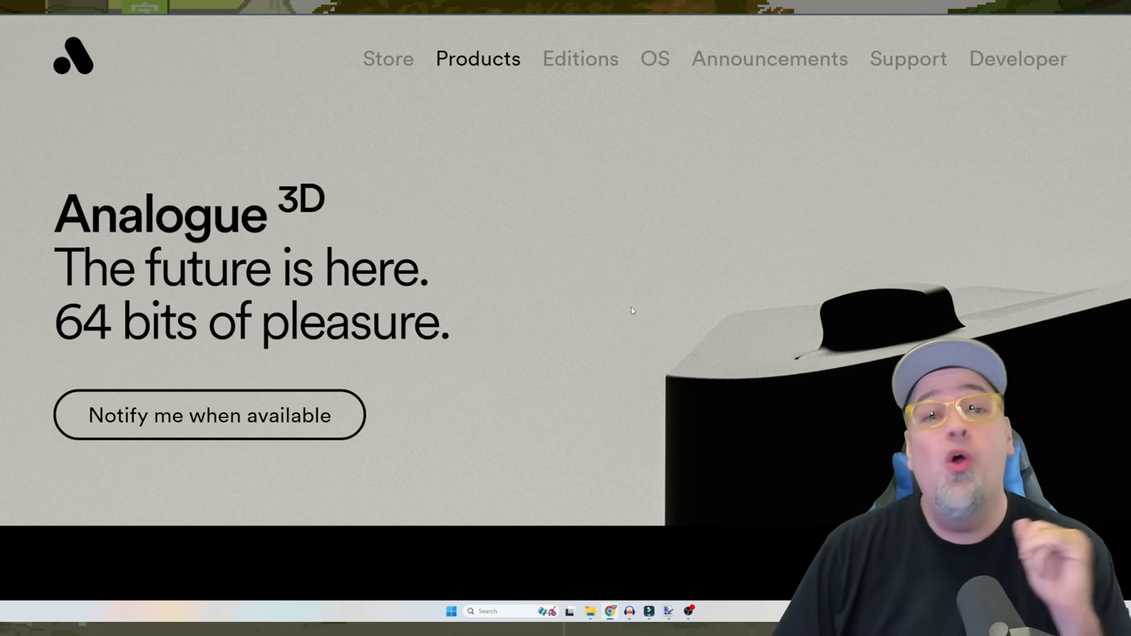
# Scroll the Analogue 3D page down to the dark controller close-up.
pyautogui.scroll(-3)
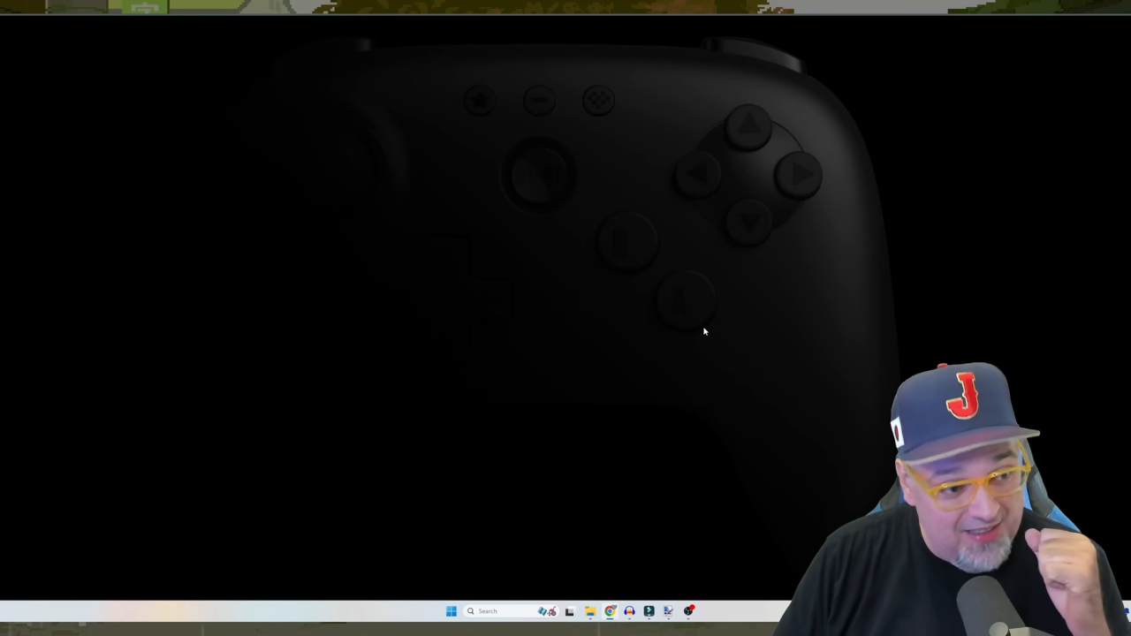
pyautogui.moveTo(790, 269)
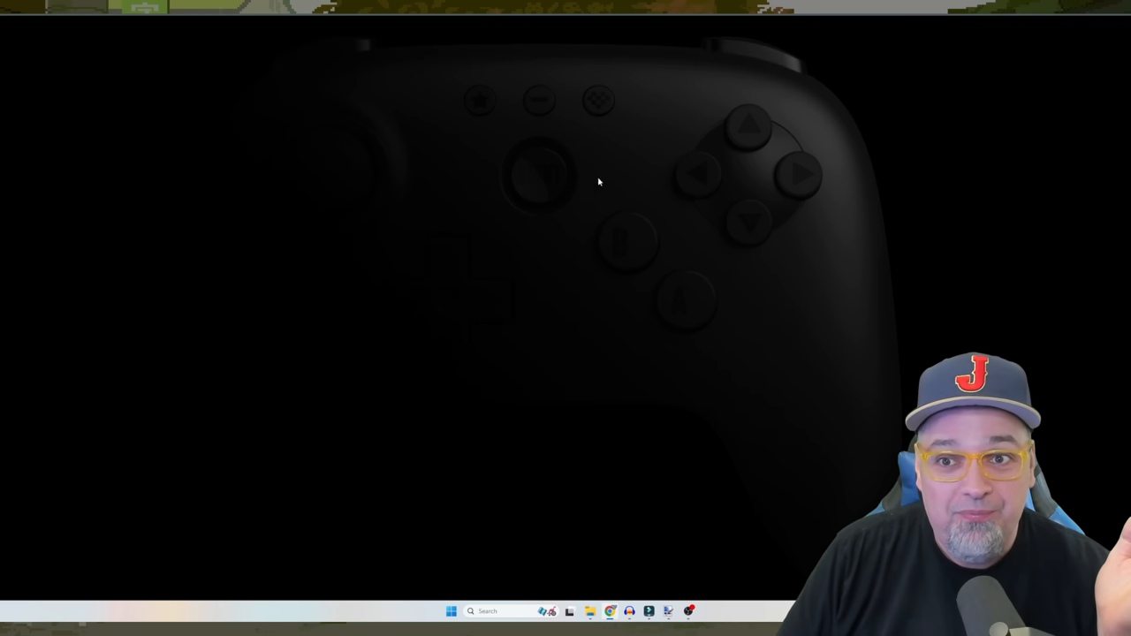
# Scroll back to the page top showing 'The future is here. 64 bits of pleasure.'.
pyautogui.scroll(-3)
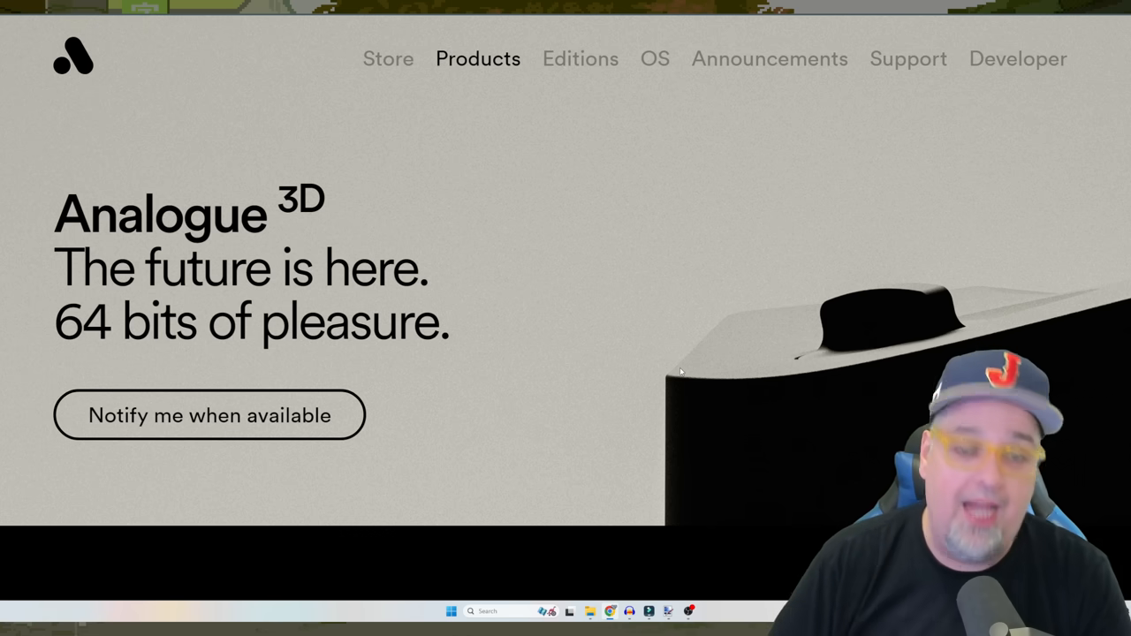
# Go to Analogue's Products page from the top navigation bar.
pyautogui.scroll(-3)
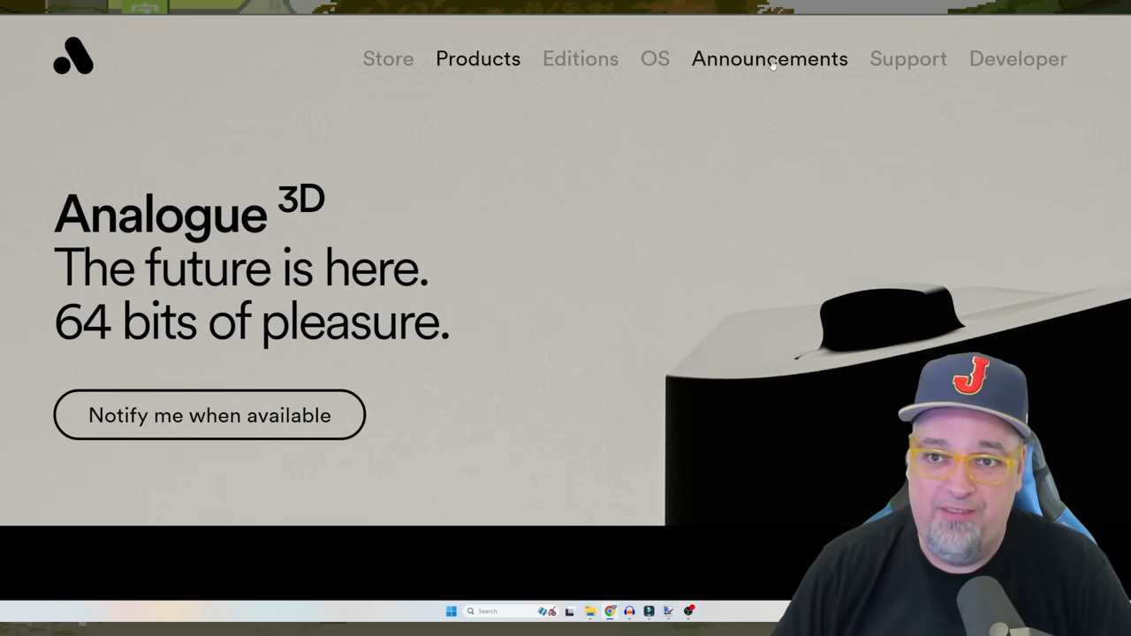
pyautogui.click(478, 59)
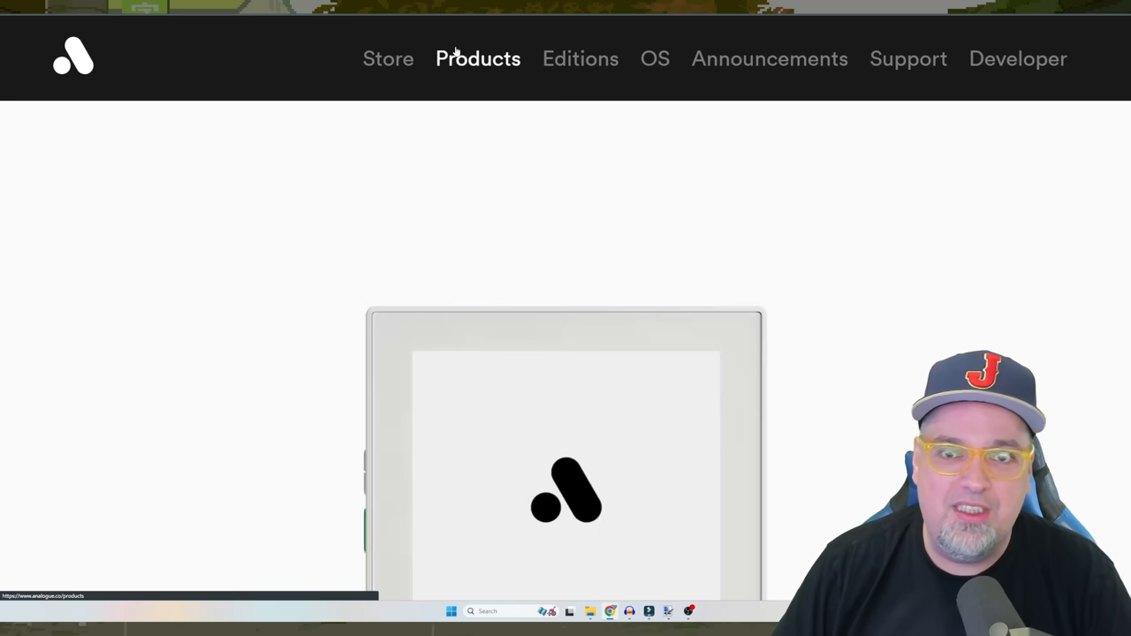